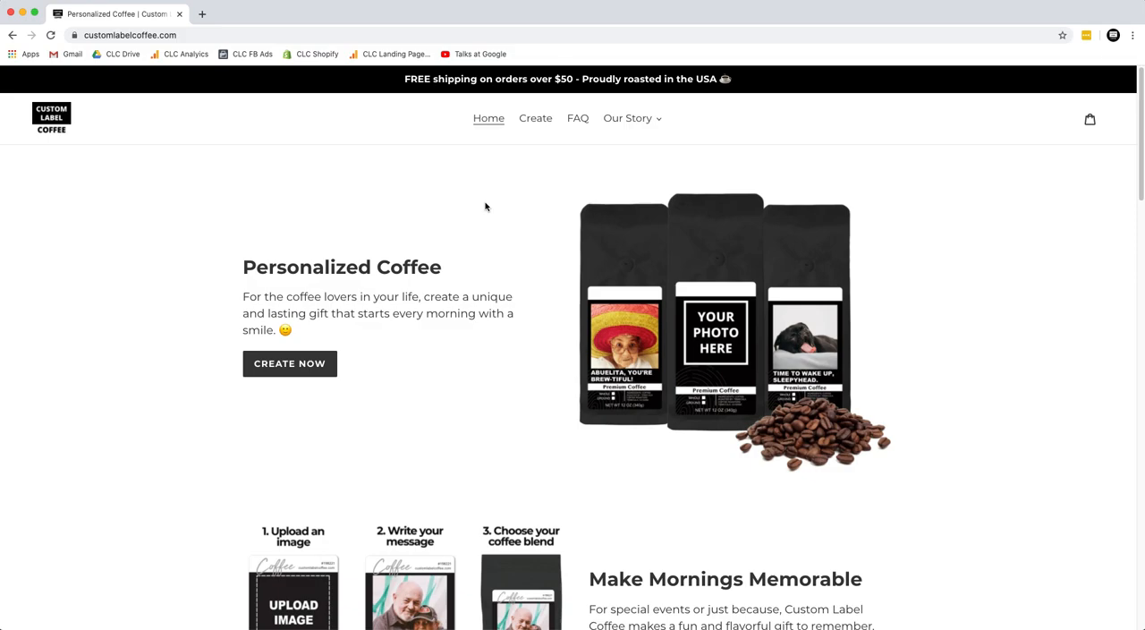
# - Scroll the homepage from the Personalized Coffee hero past the customer gallery down to the footer Quick links
pyautogui.click(129, 36)
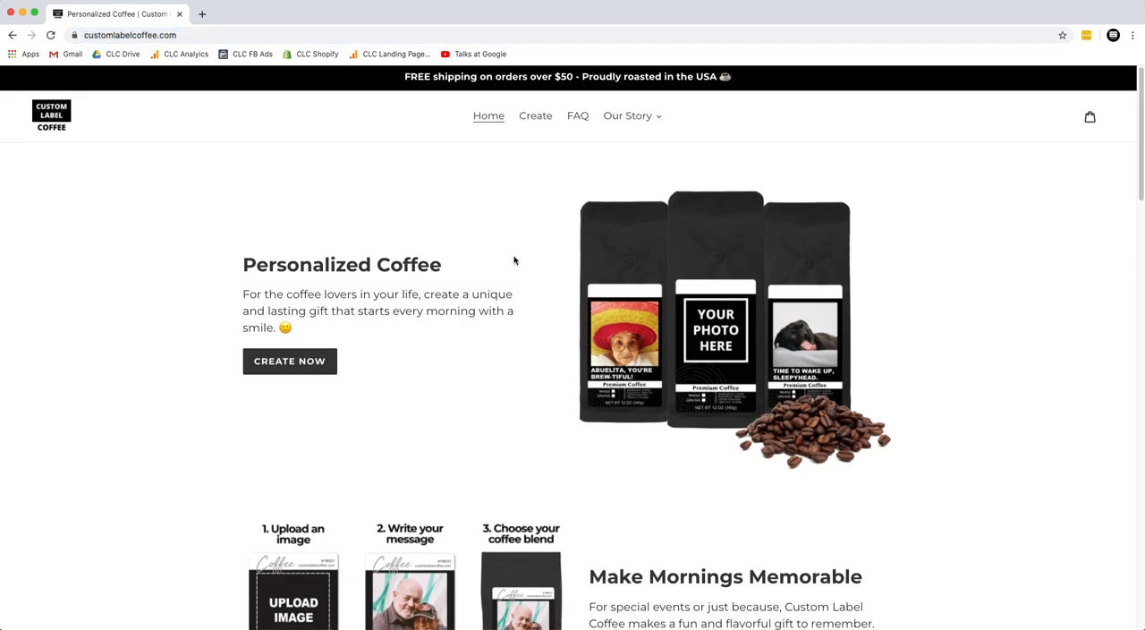
pyautogui.scroll(-3)
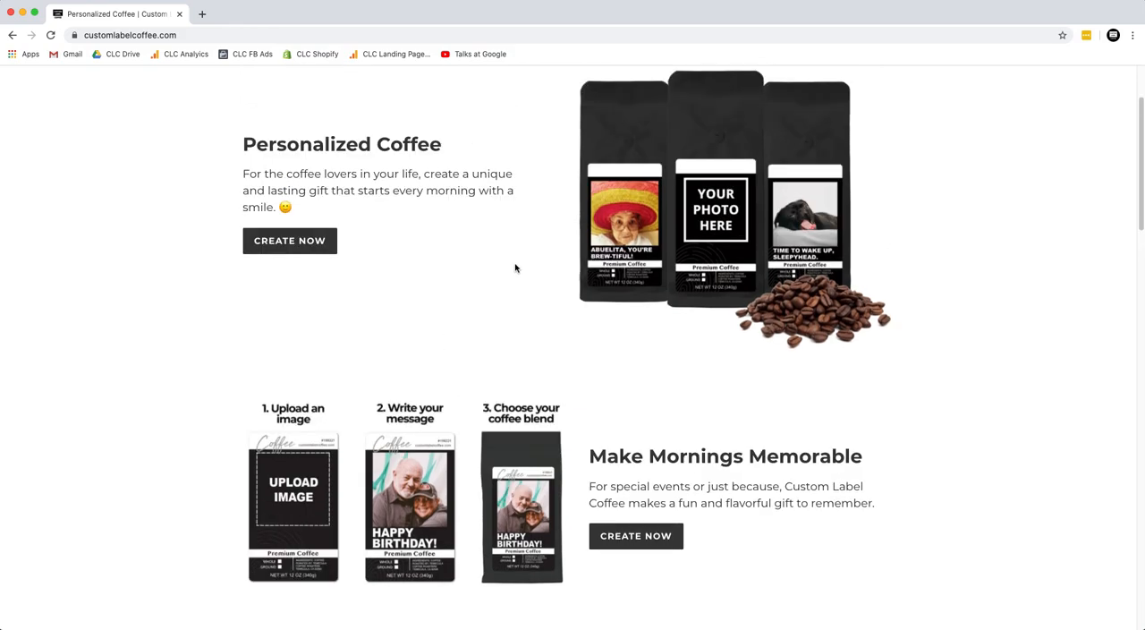
pyautogui.moveTo(671, 255)
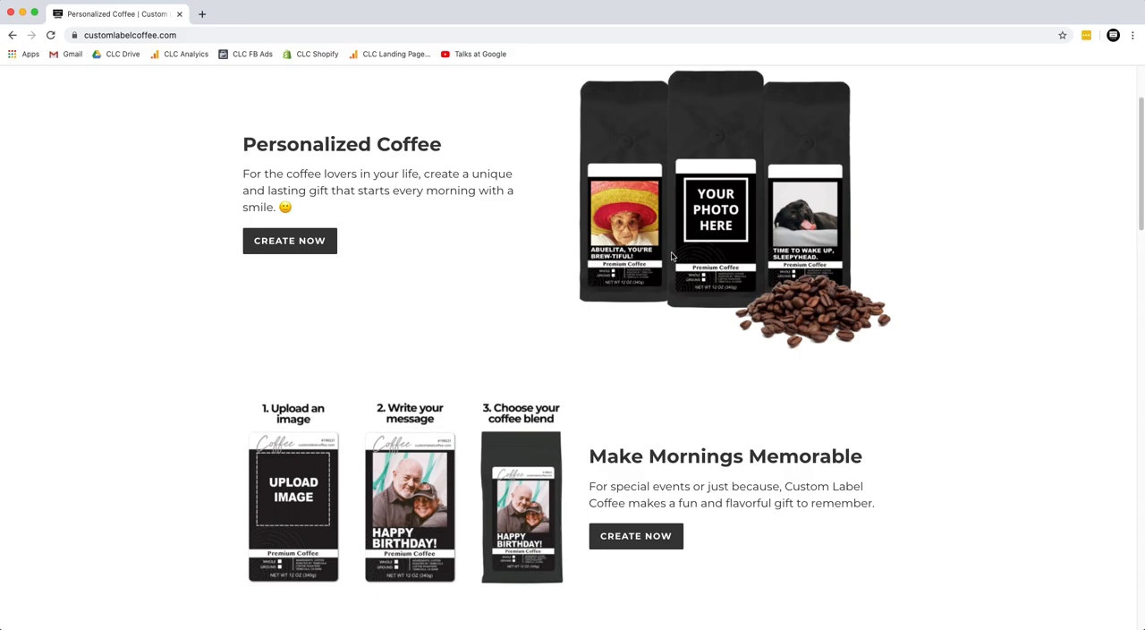
pyautogui.moveTo(823, 222)
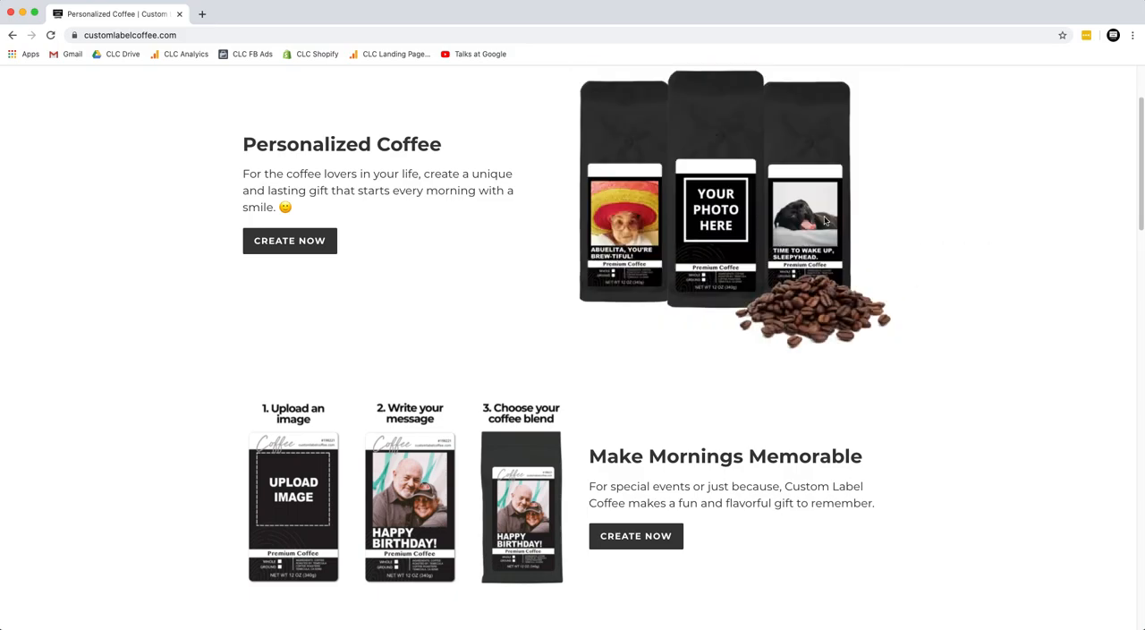
pyautogui.scroll(-3)
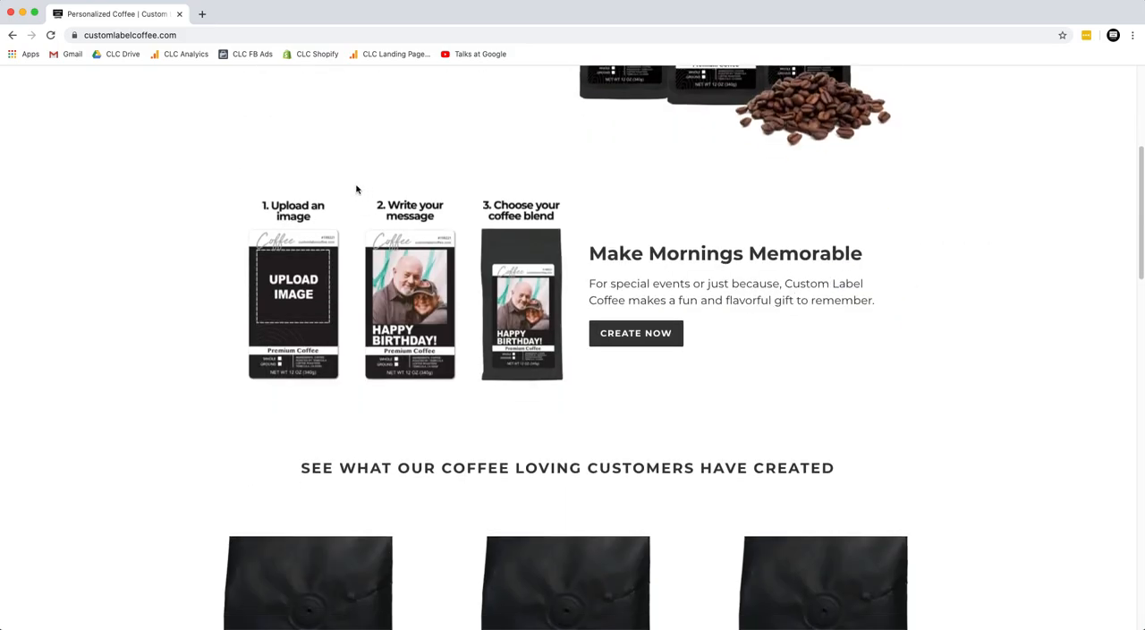
pyautogui.scroll(-3)
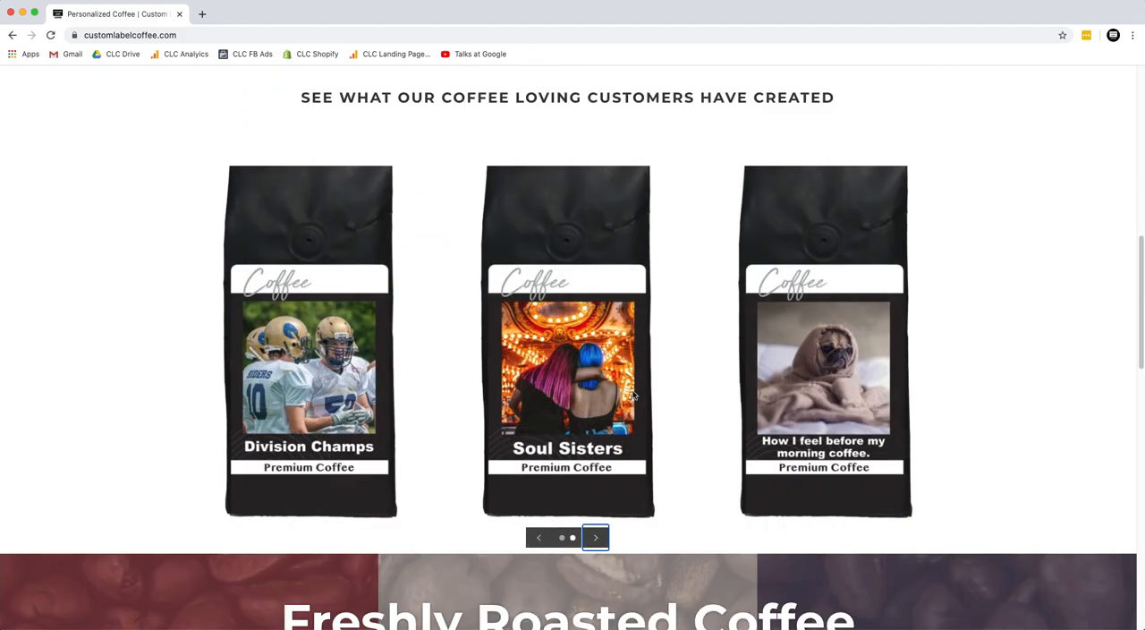
pyautogui.moveTo(995, 432)
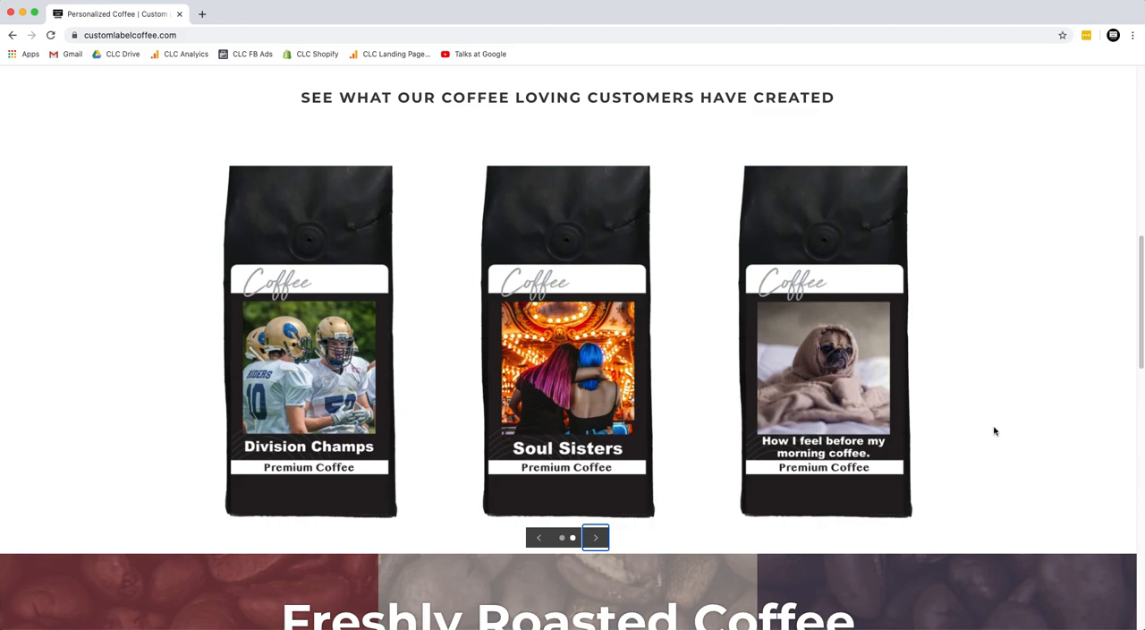
pyautogui.moveTo(155, 390)
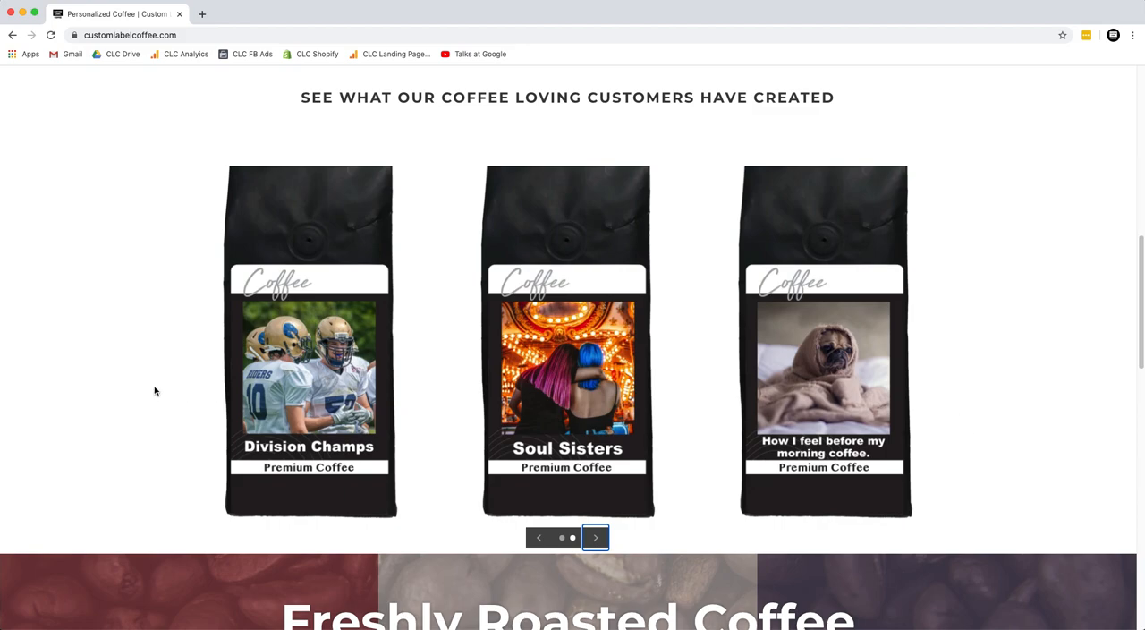
pyautogui.scroll(-3)
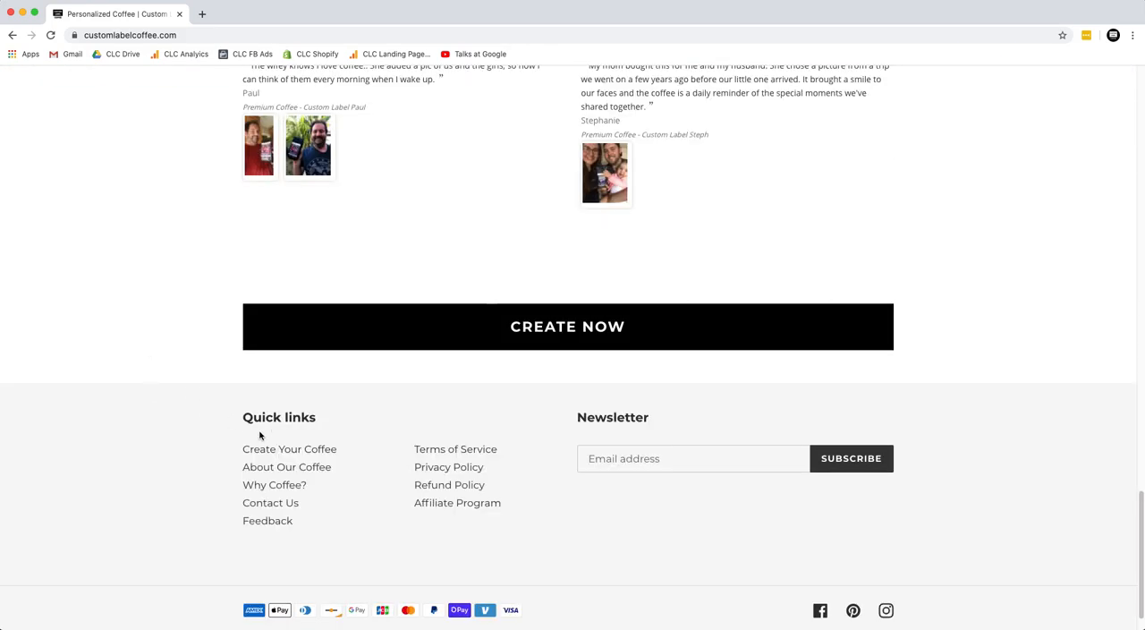
pyautogui.moveTo(458, 502)
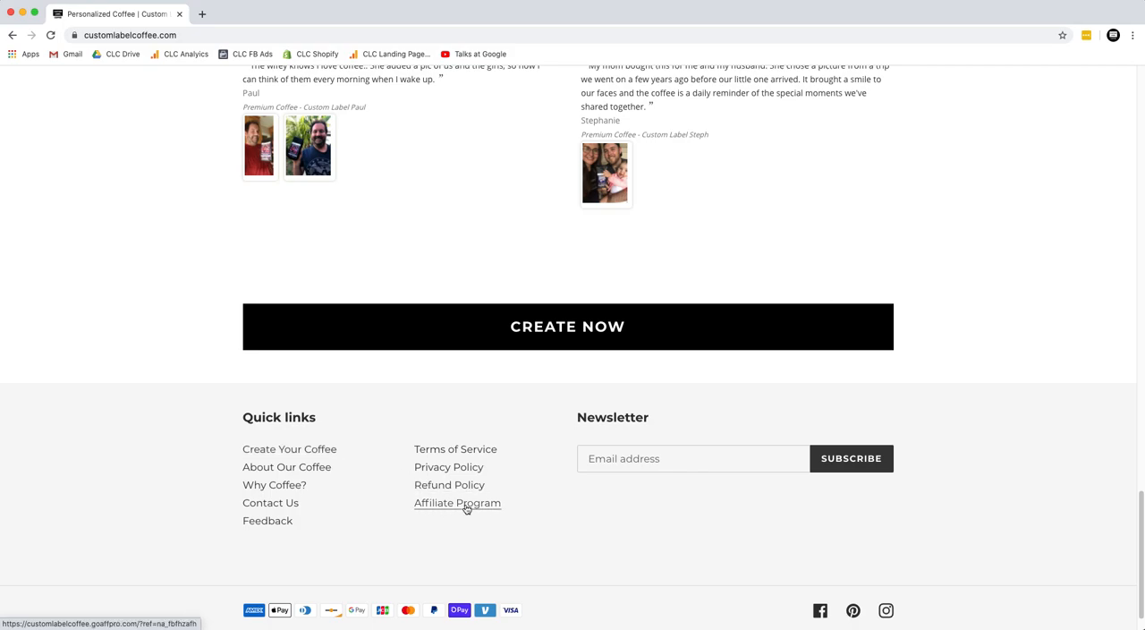
# - Enter the Affiliate Program from the footer, glance at Settings, and copy the referral link from Home
pyautogui.click(458, 501)
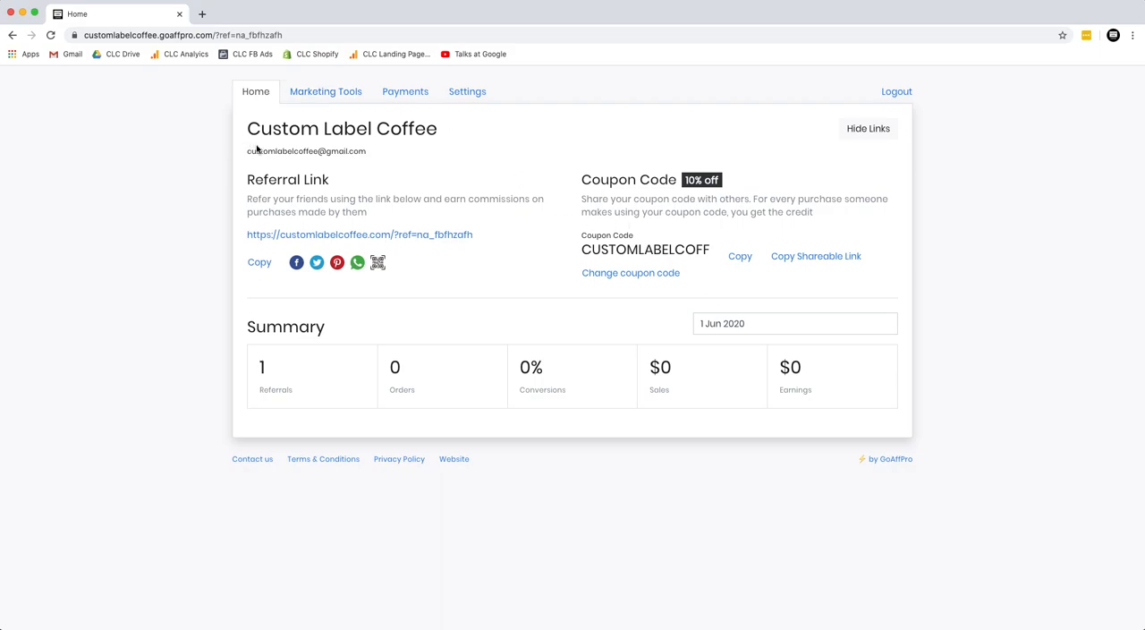
pyautogui.moveTo(386, 150)
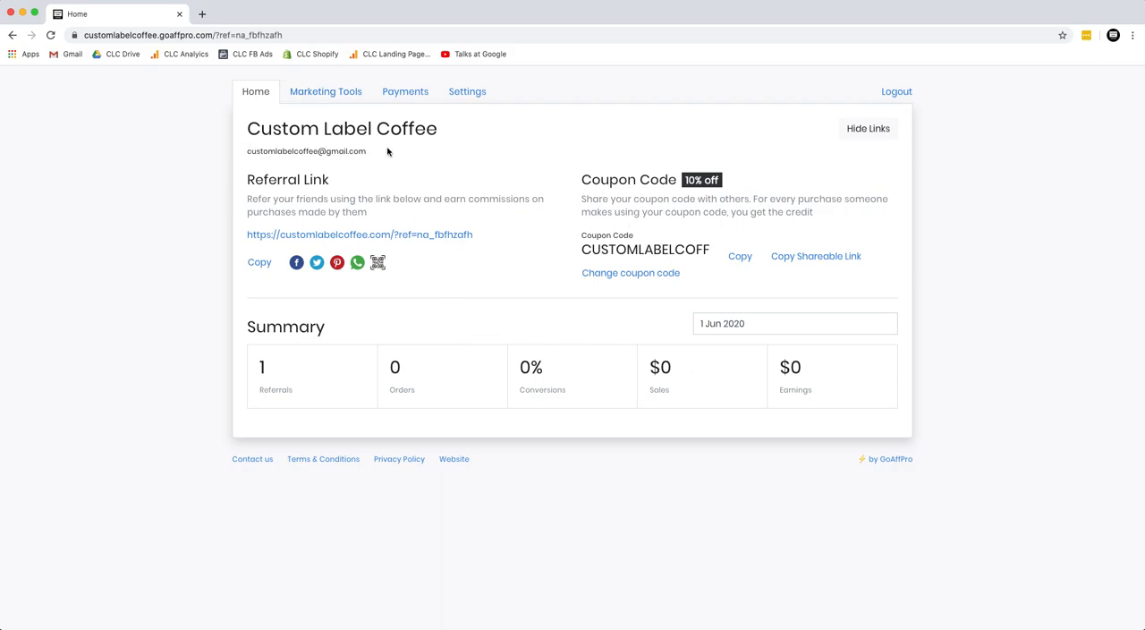
pyautogui.moveTo(488, 244)
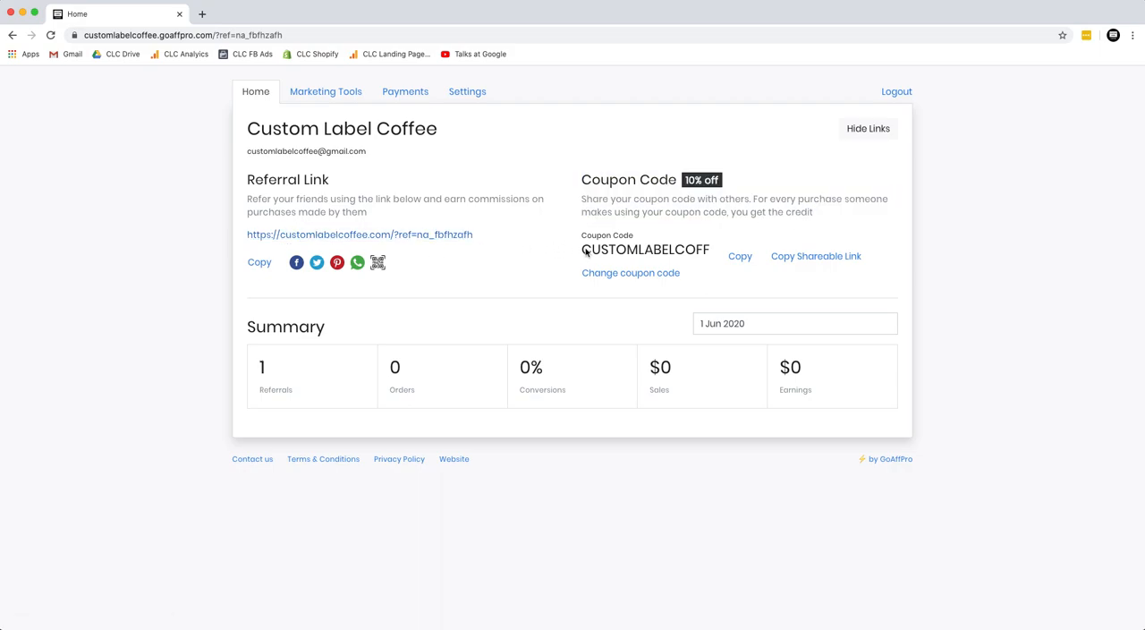
pyautogui.moveTo(687, 280)
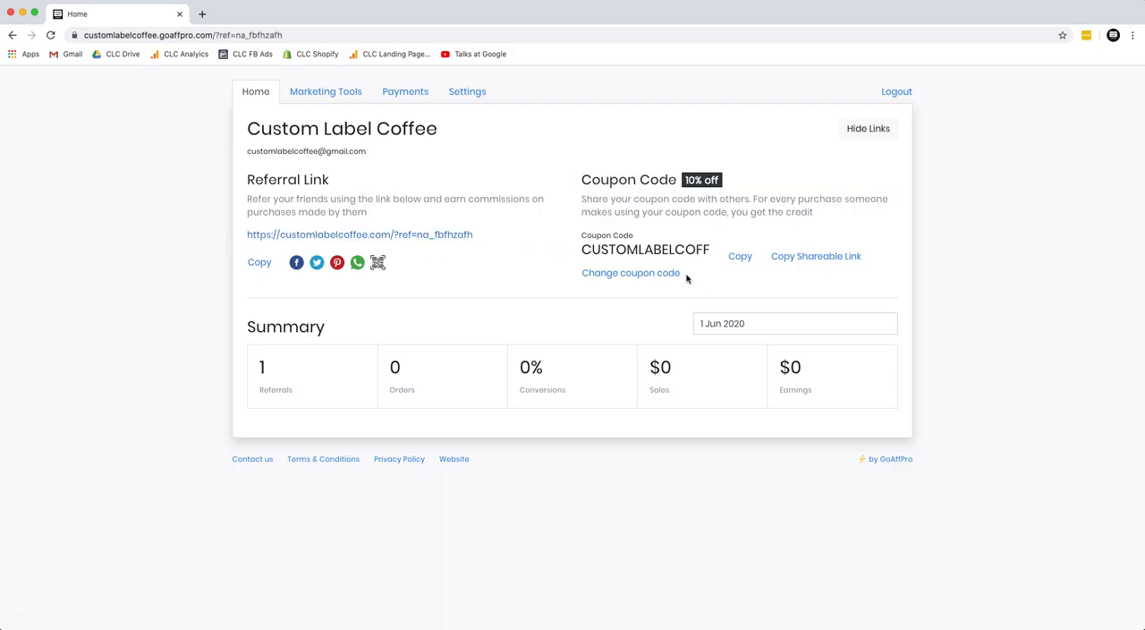
pyautogui.click(467, 92)
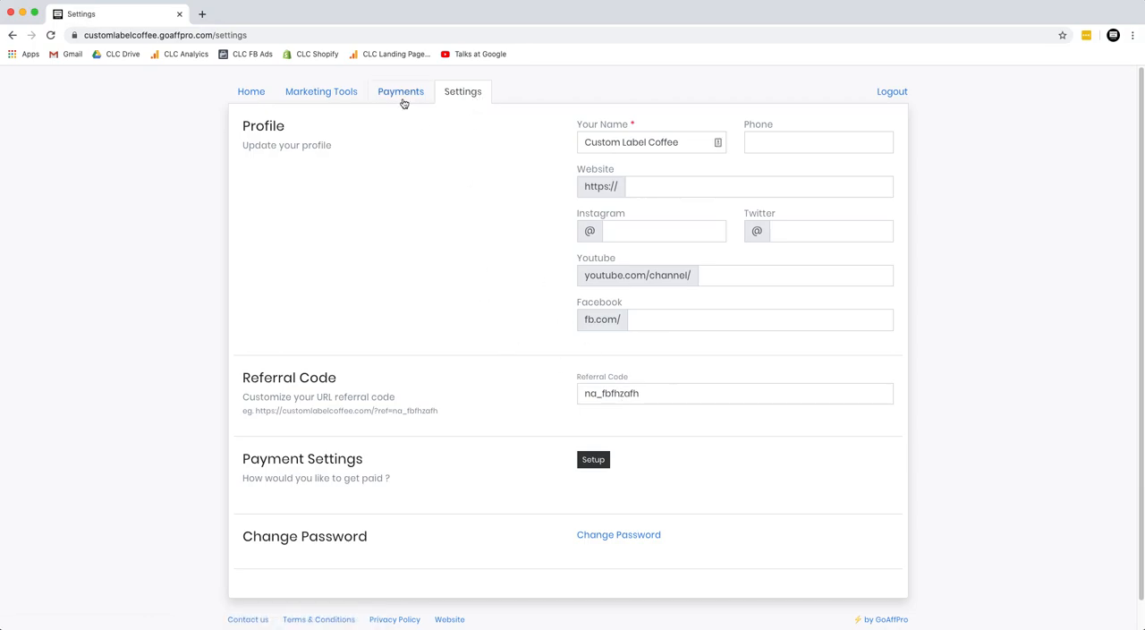
pyautogui.click(251, 91)
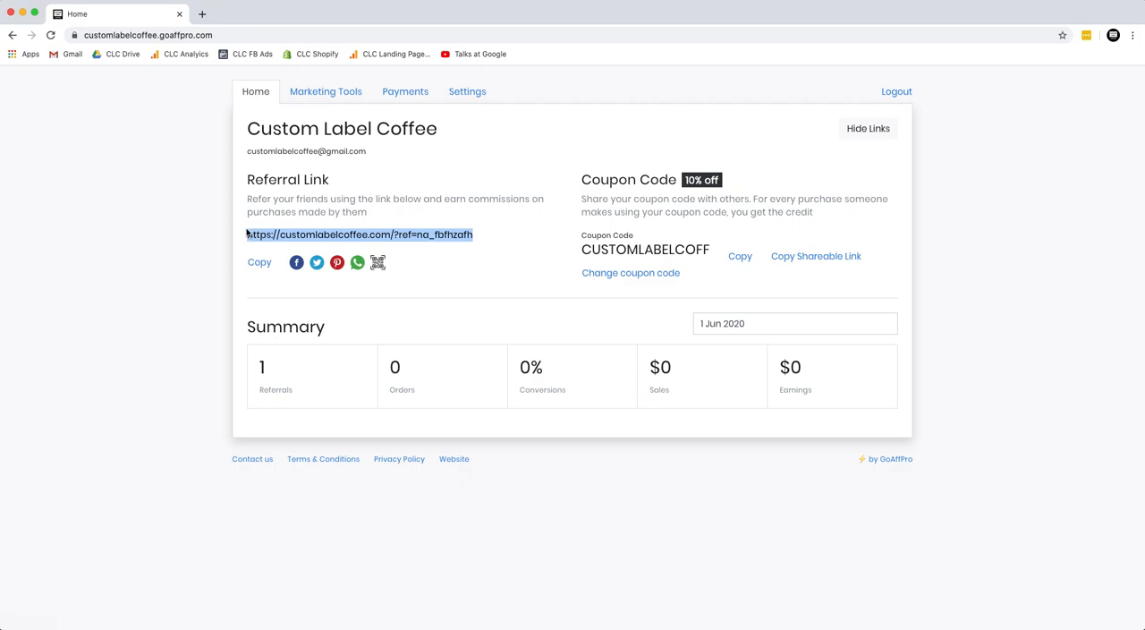
pyautogui.click(344, 12)
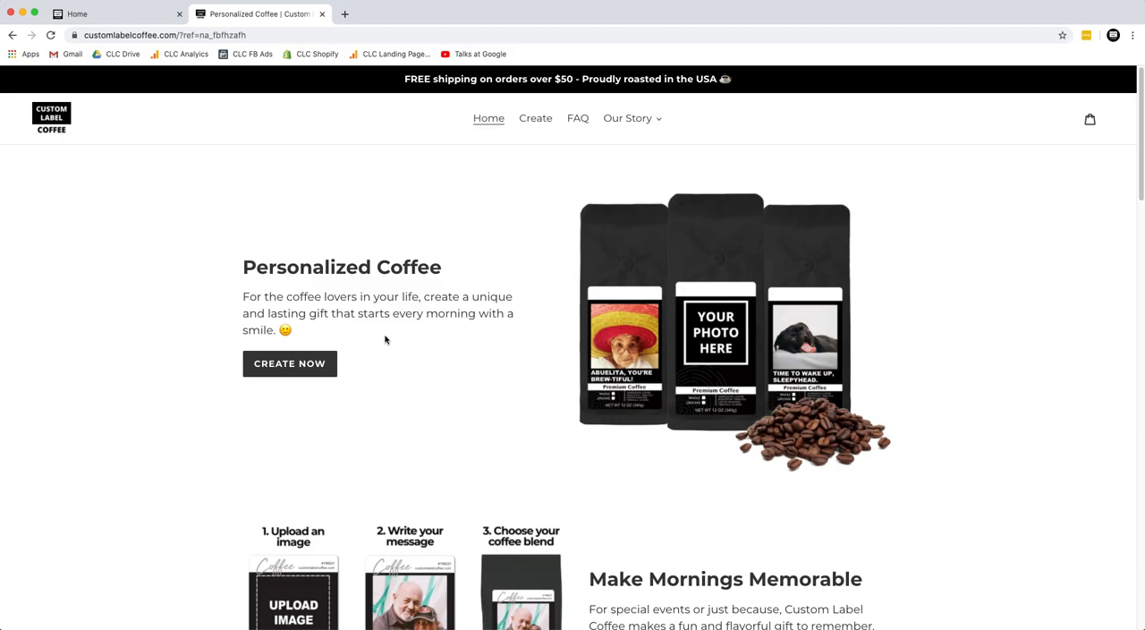
# - Via the referral link, start a Colombia bag with Whole Bean grind and the pineapple photo, beginning the message 'H'
pyautogui.click(290, 364)
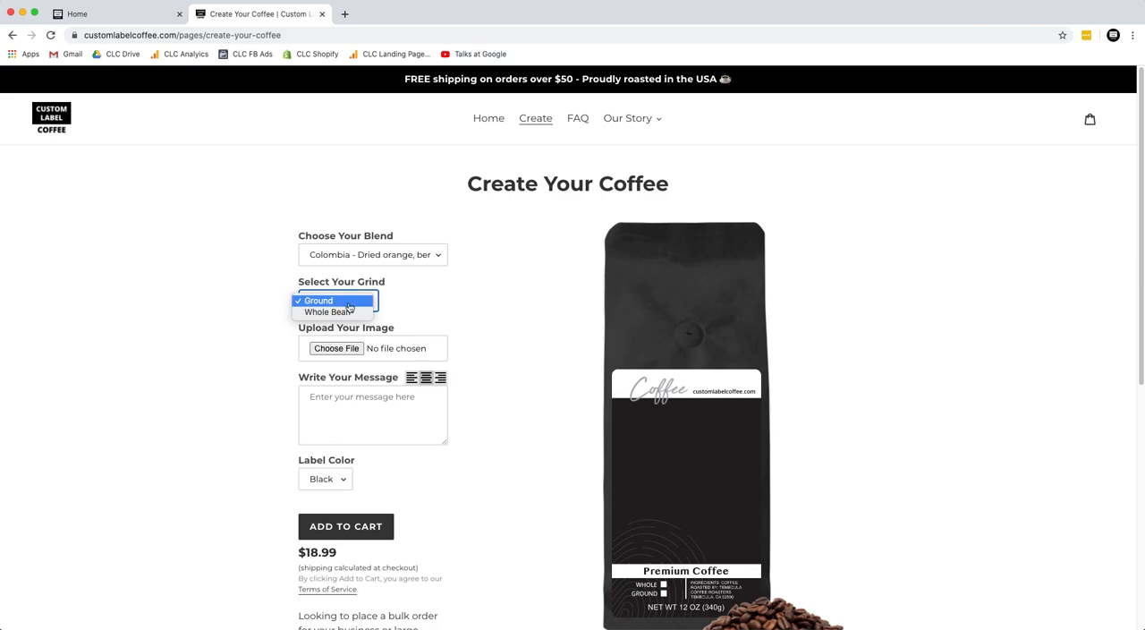
pyautogui.click(337, 349)
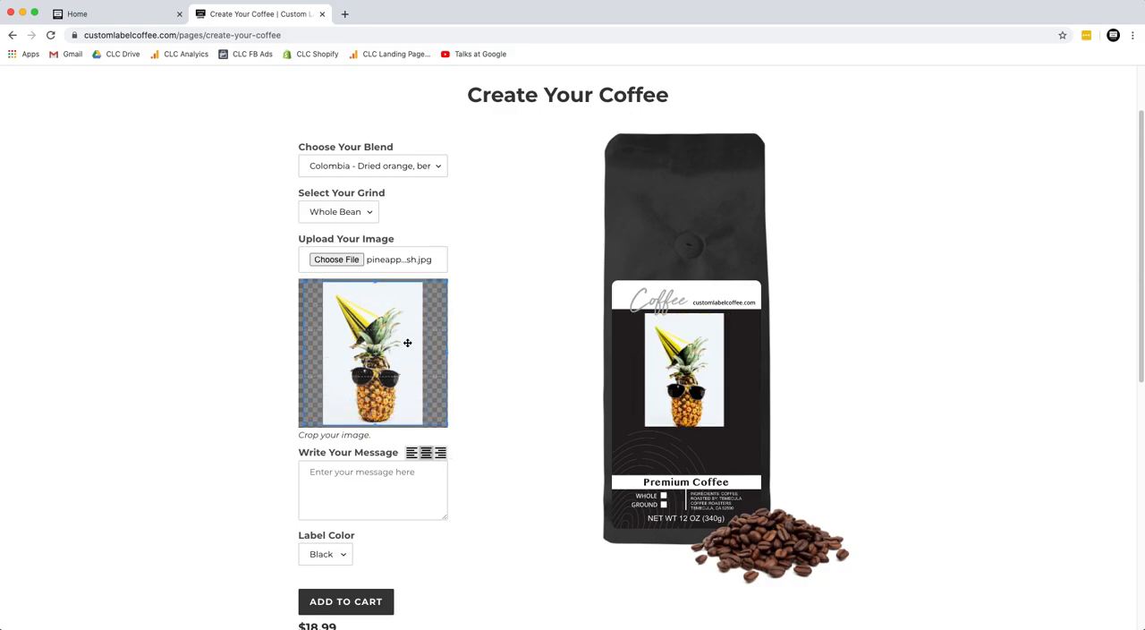
pyautogui.write('H')
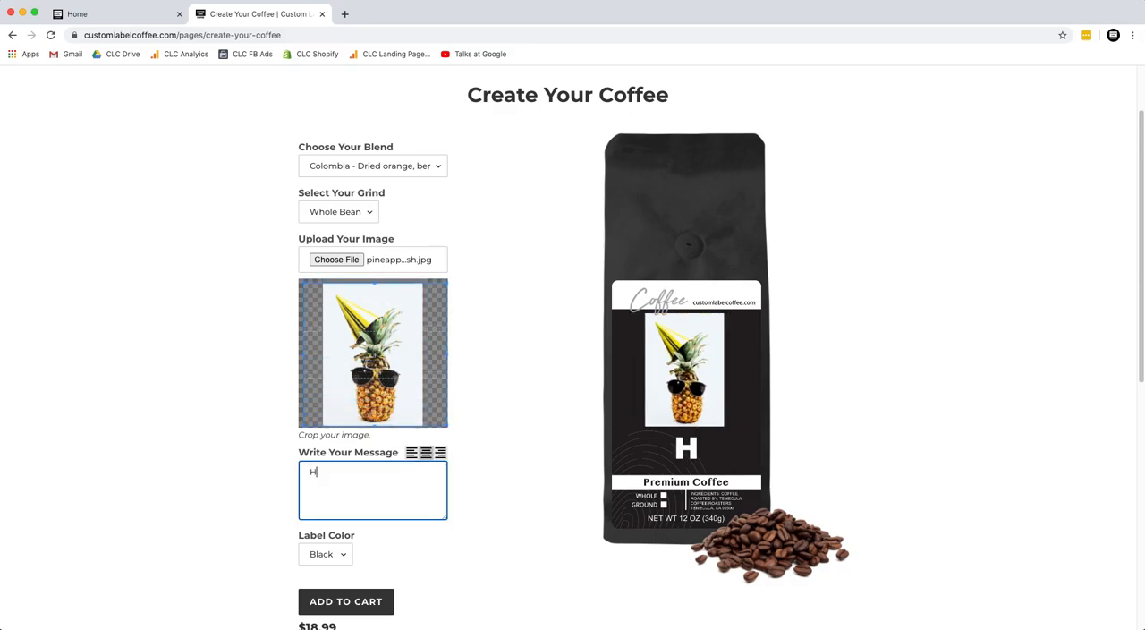
# - Write 'Happy birthday!!' on the pineapple bag and add it to the cart
pyautogui.write('Happy birthday!!')
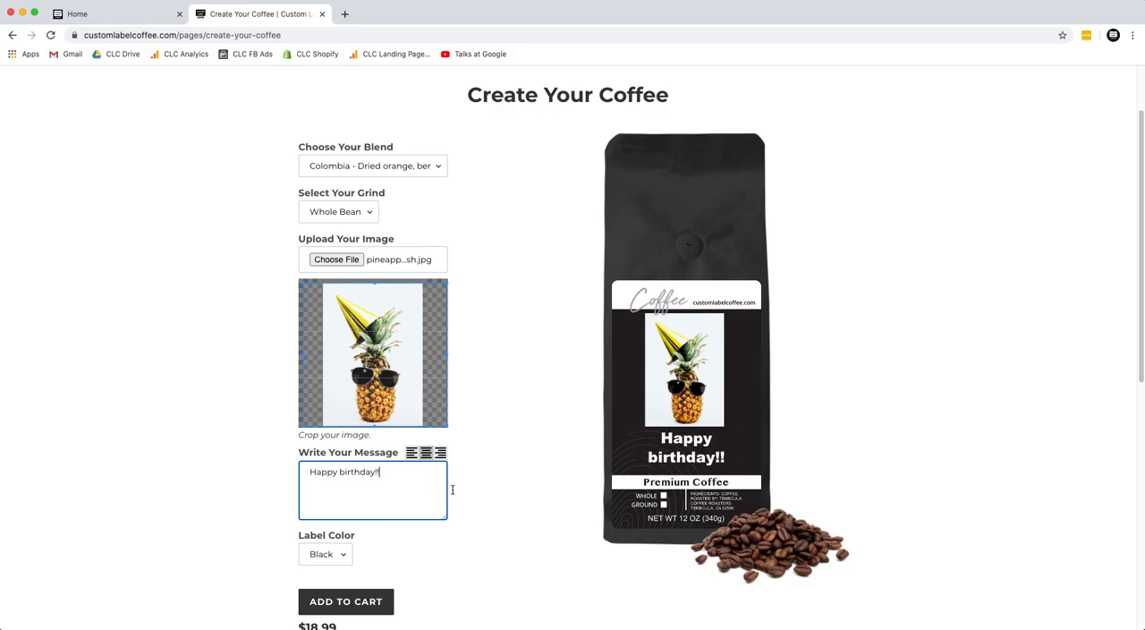
pyautogui.scroll(-3)
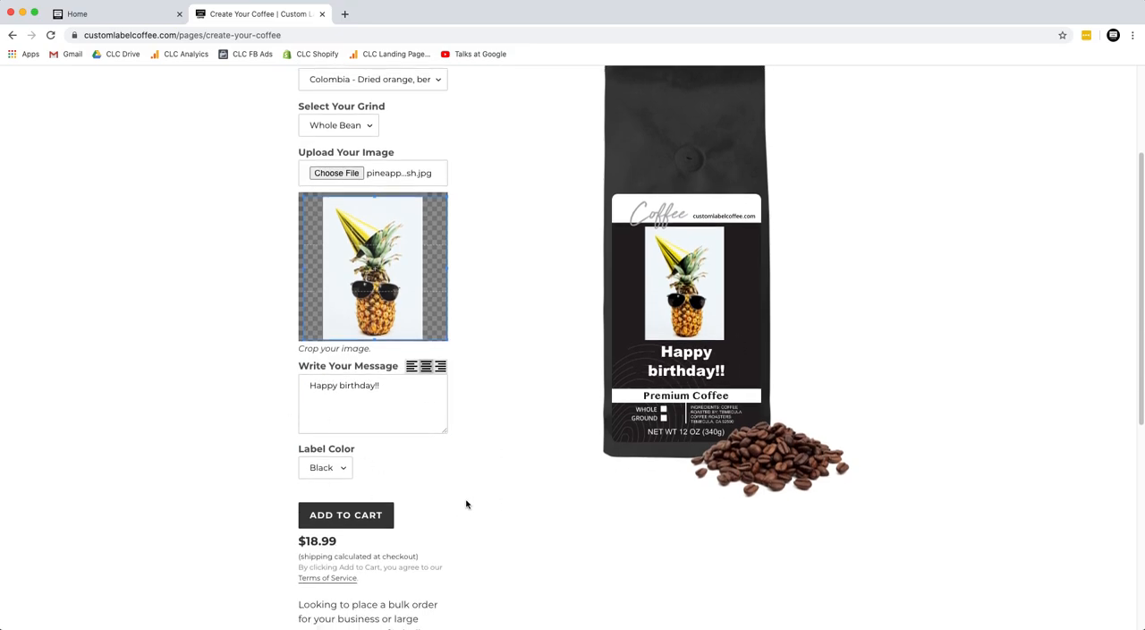
pyautogui.click(345, 515)
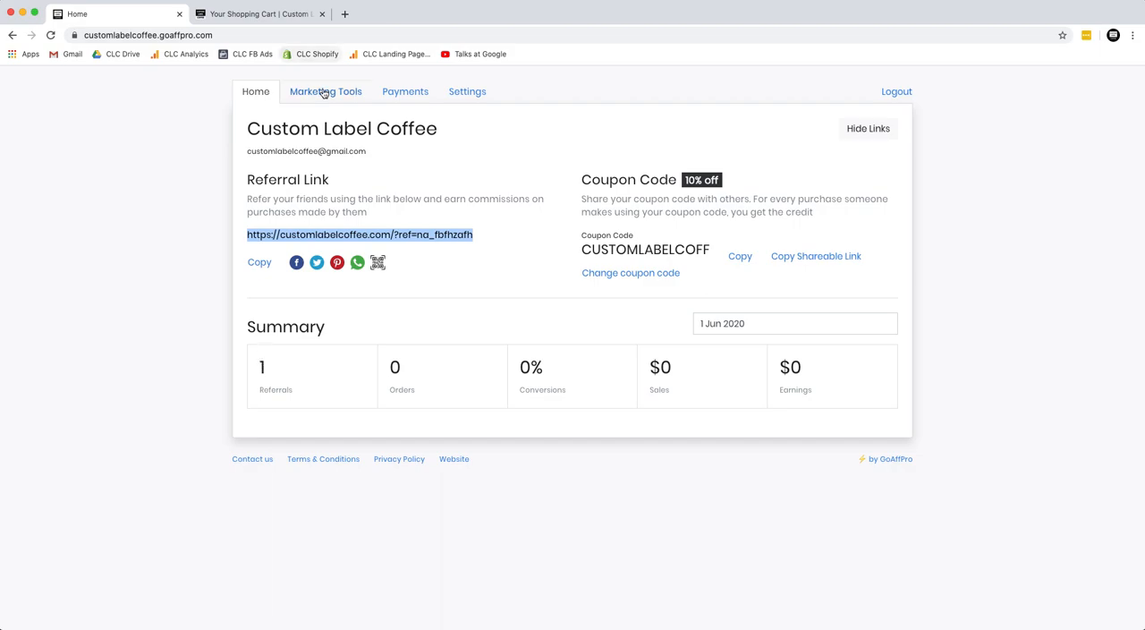
# - Browse Marketing Tools from the product link generator down to the Media Assets ads and captions
pyautogui.click(326, 91)
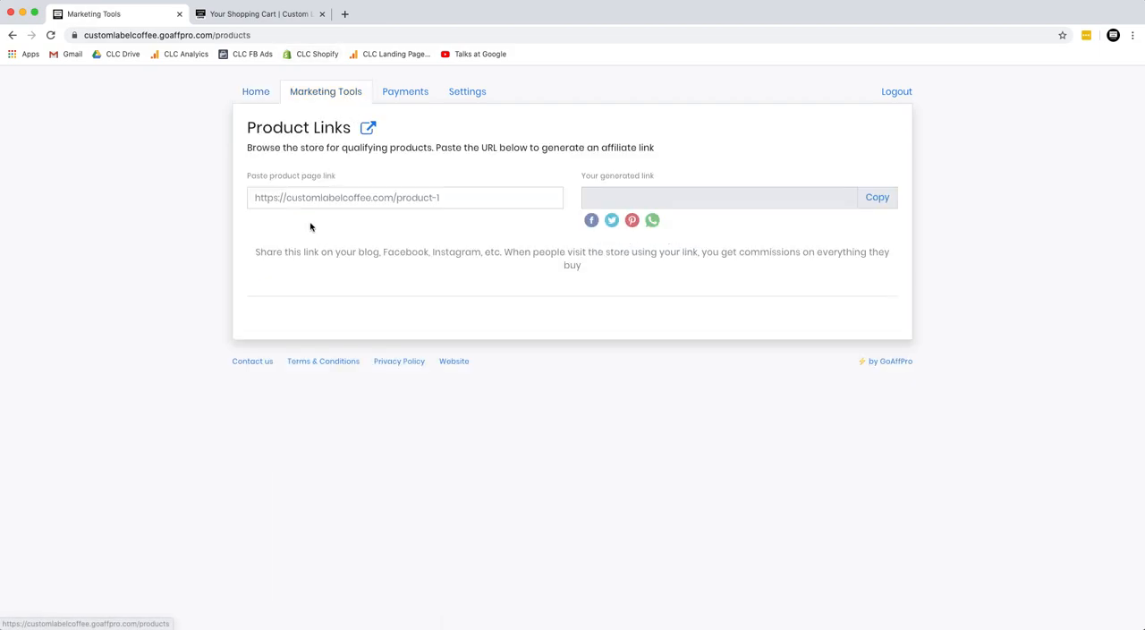
pyautogui.scroll(-3)
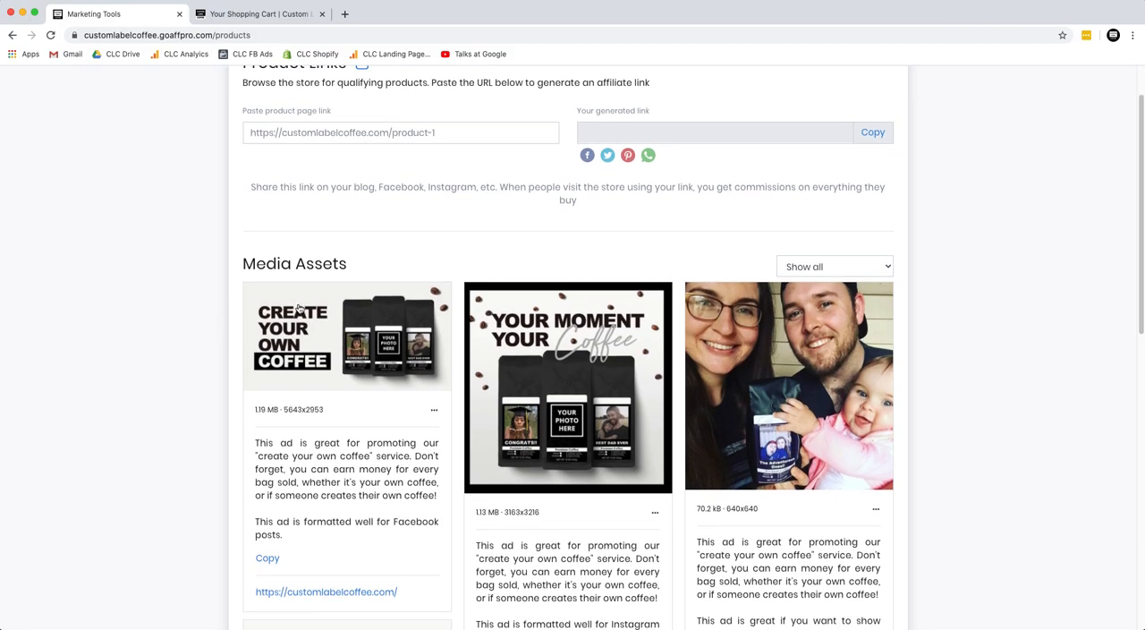
pyautogui.scroll(-3)
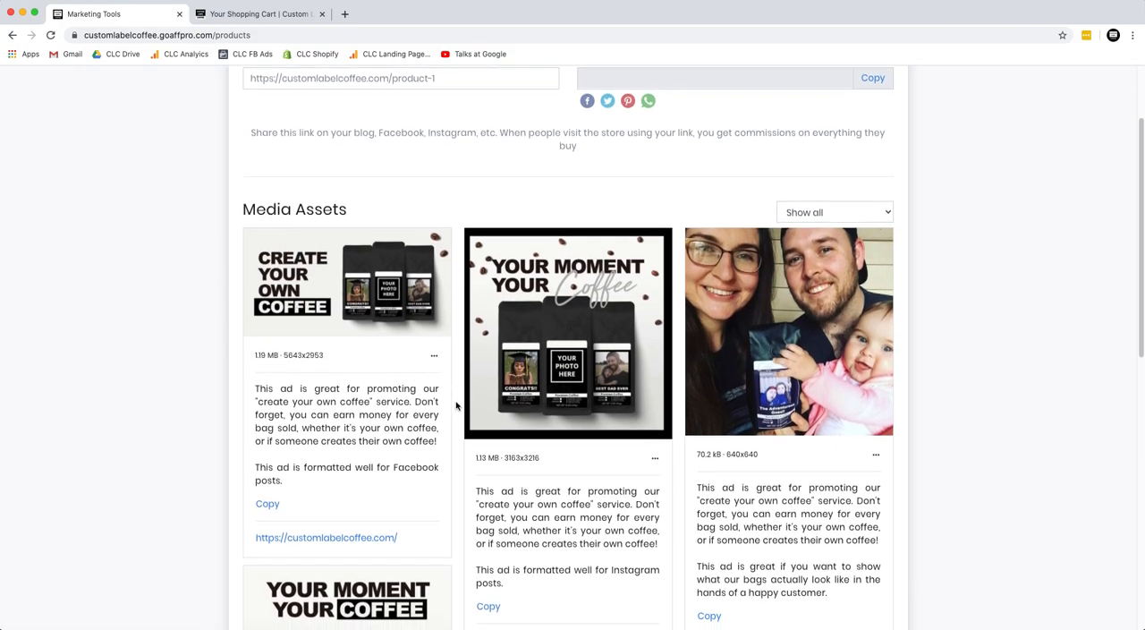
pyautogui.scroll(-3)
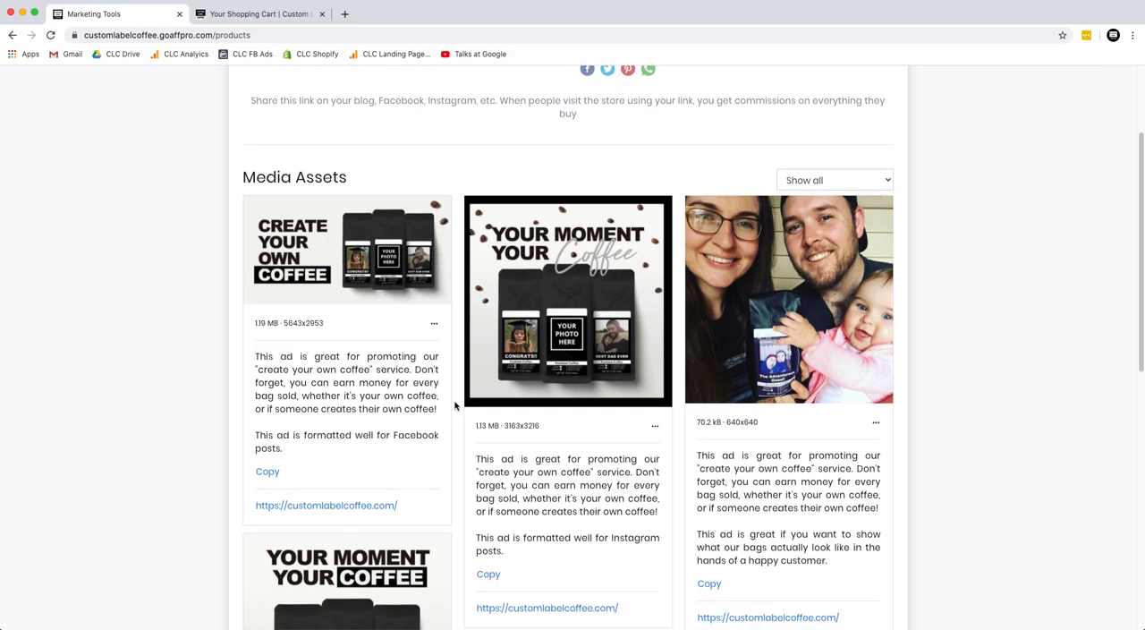